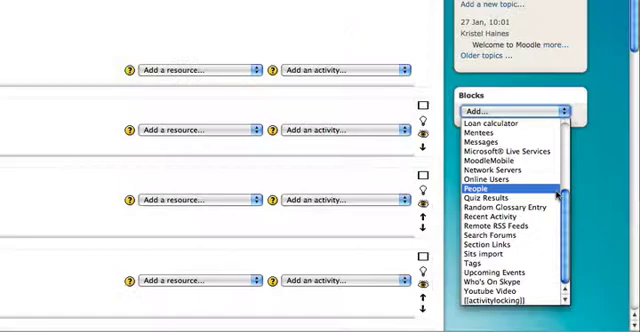
- Add the People block to the course sidebar from the blocks list
{"action": "left_click", "coordinate": [478, 188]}
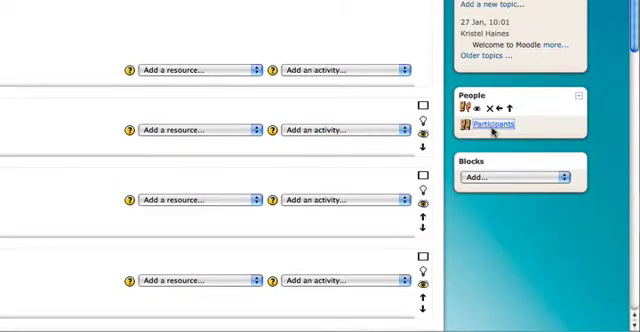
- Select students from the Participants list and start a message to them
{"action": "left_click", "coordinate": [488, 124]}
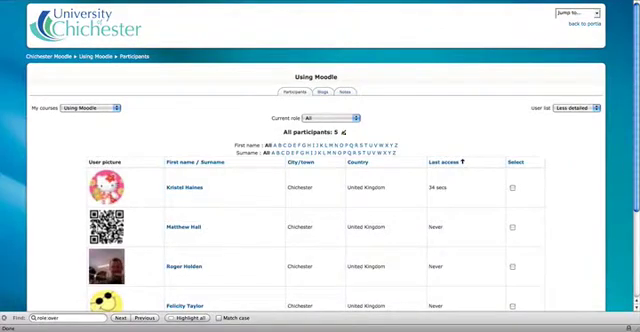
{"action": "scroll", "scroll_direction": "down", "scroll_amount": 3}
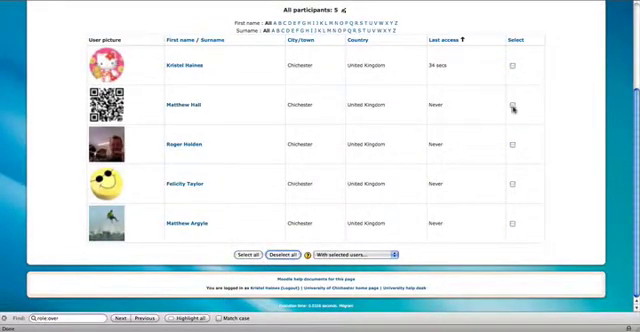
{"action": "left_click", "coordinate": [516, 104]}
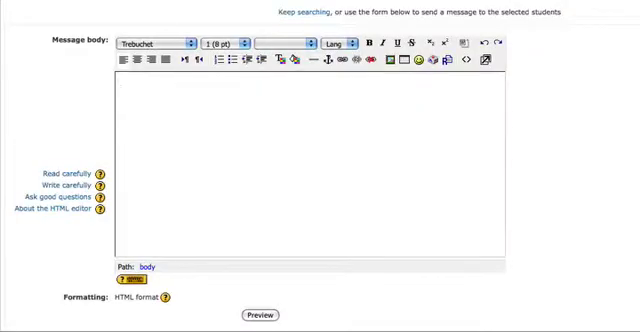
- Write 'Please attend tutorial session on Monday 9-10am.' and review the selected recipients
{"action": "type", "text": "Please attend tutorial session on Monday 9-10am."}
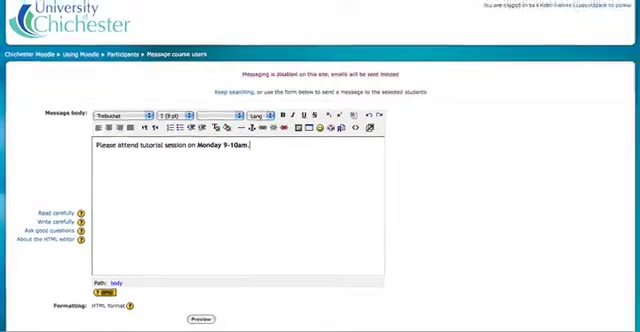
{"action": "scroll", "scroll_direction": "down", "scroll_amount": 3}
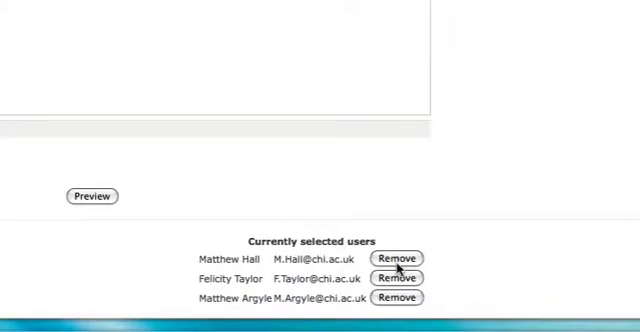